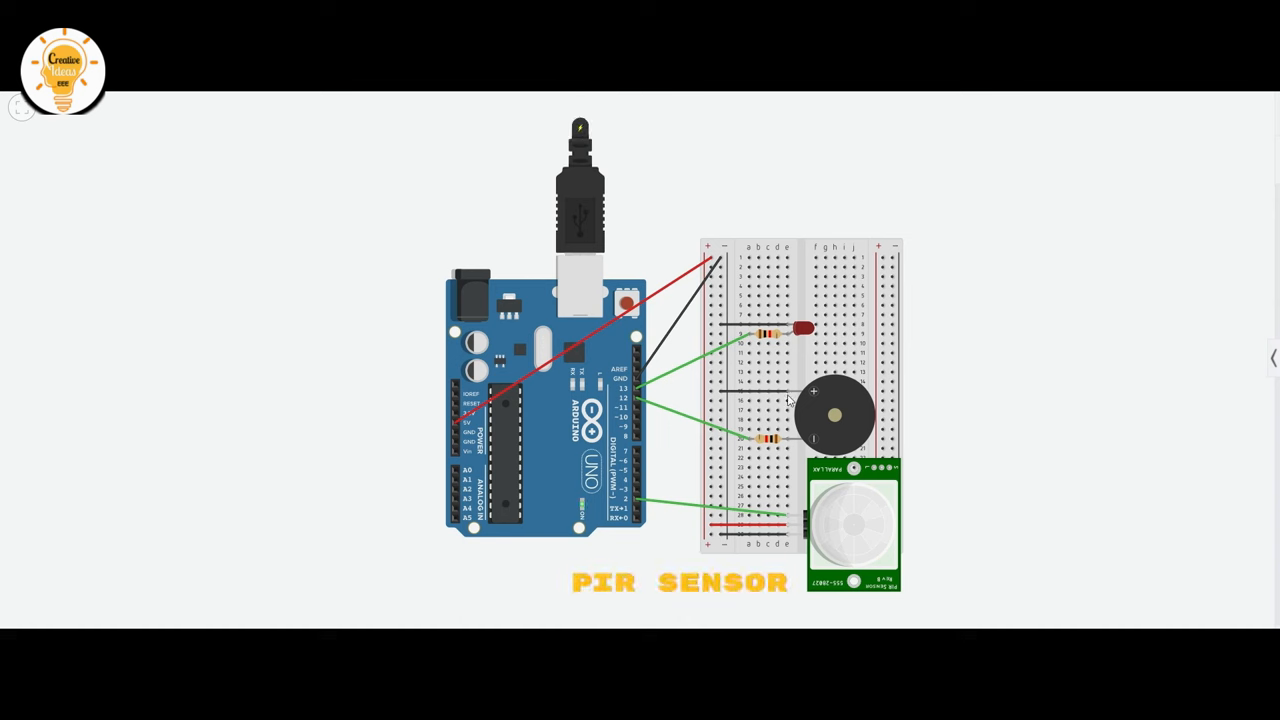
{"action": "mouse_move", "coordinate": [818, 440]}
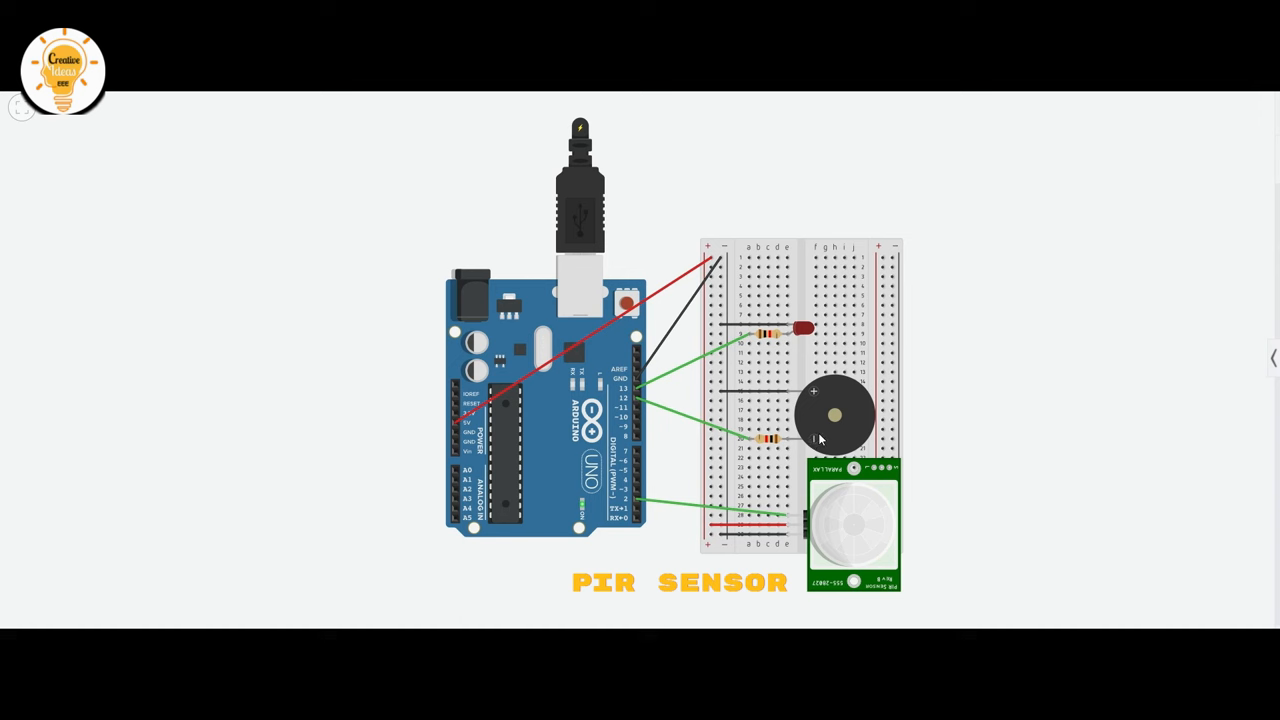
{"action": "mouse_move", "coordinate": [840, 528]}
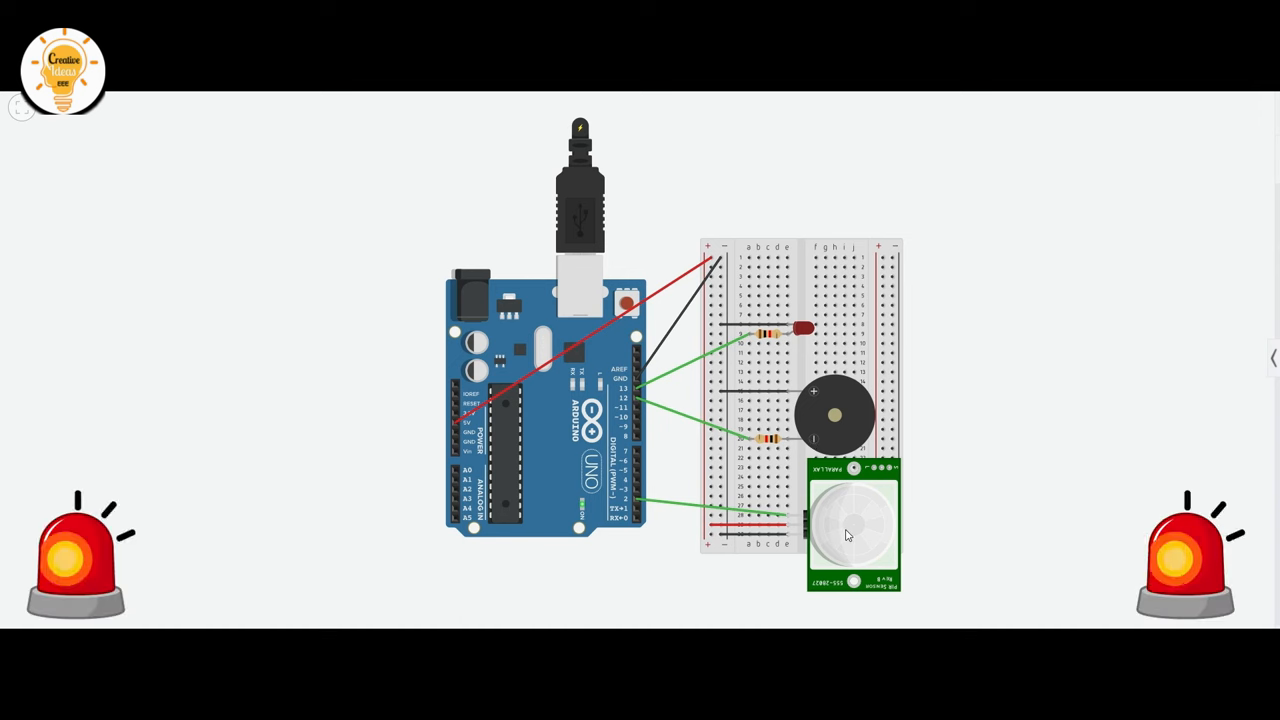
Select the PIR sensor during simulation to reveal its detection zone, movable target and coordinates
{"action": "left_click", "coordinate": [852, 524]}
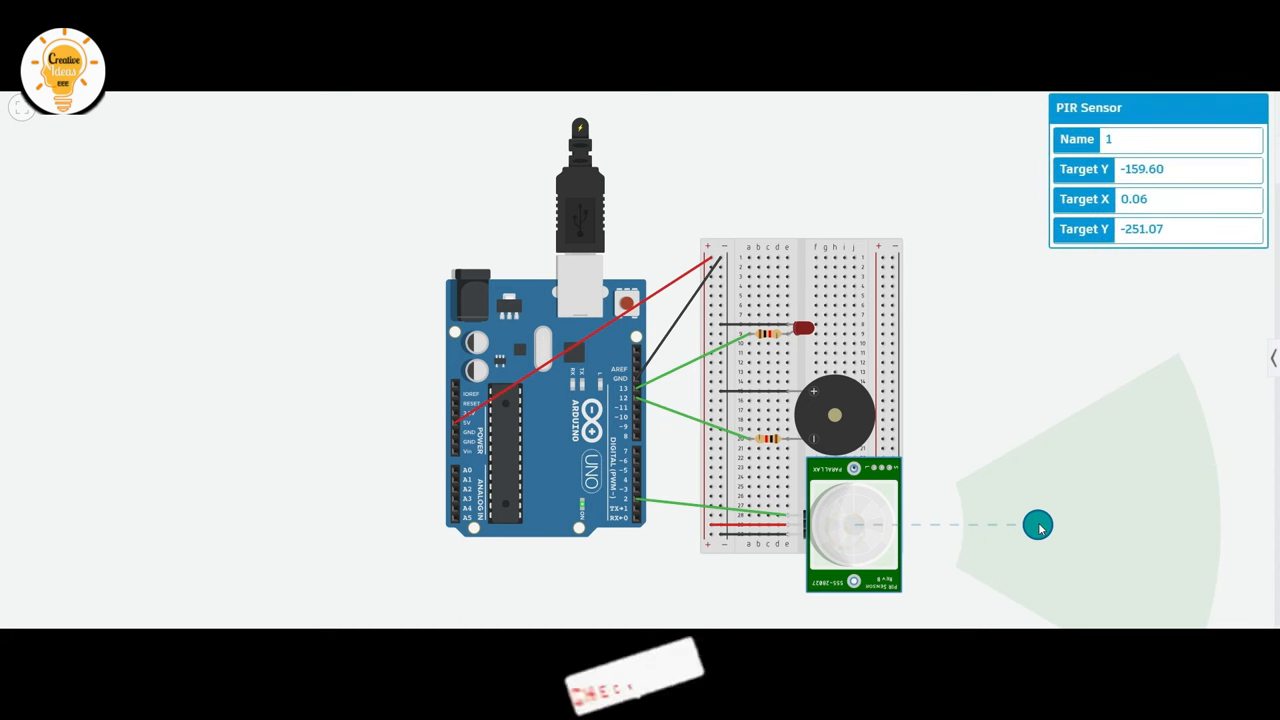
{"action": "mouse_move", "coordinate": [1018, 432]}
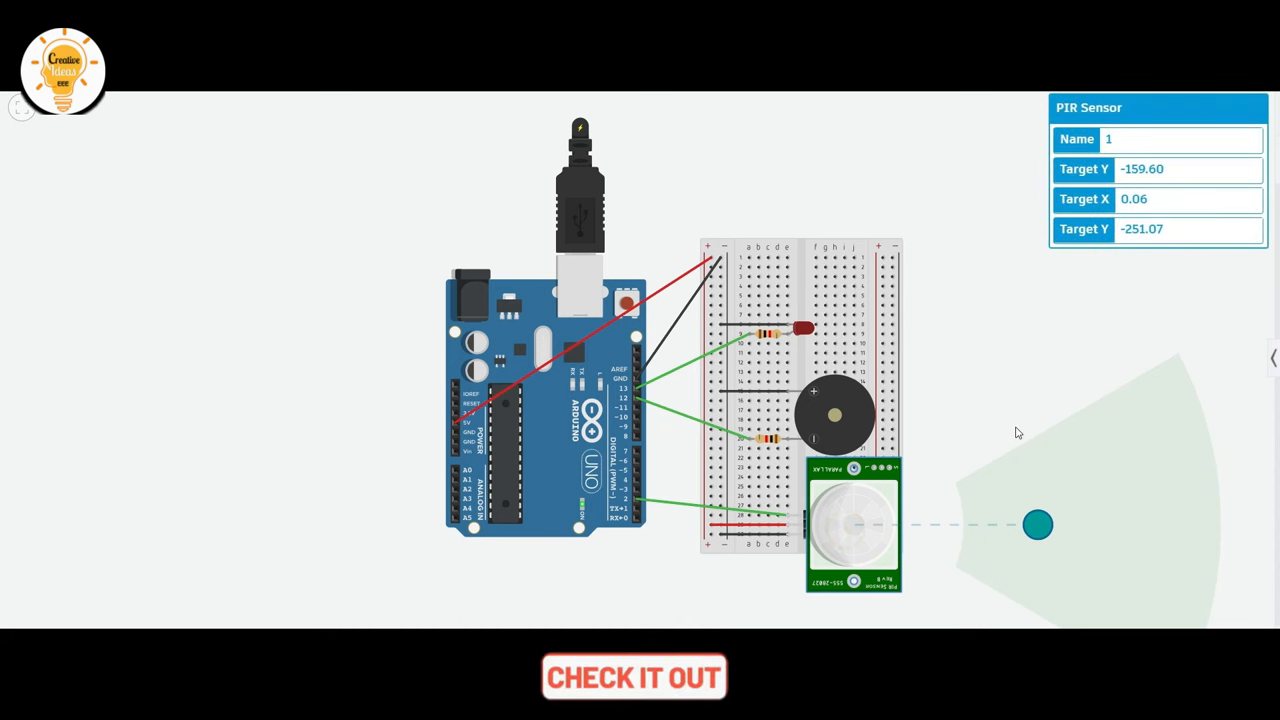